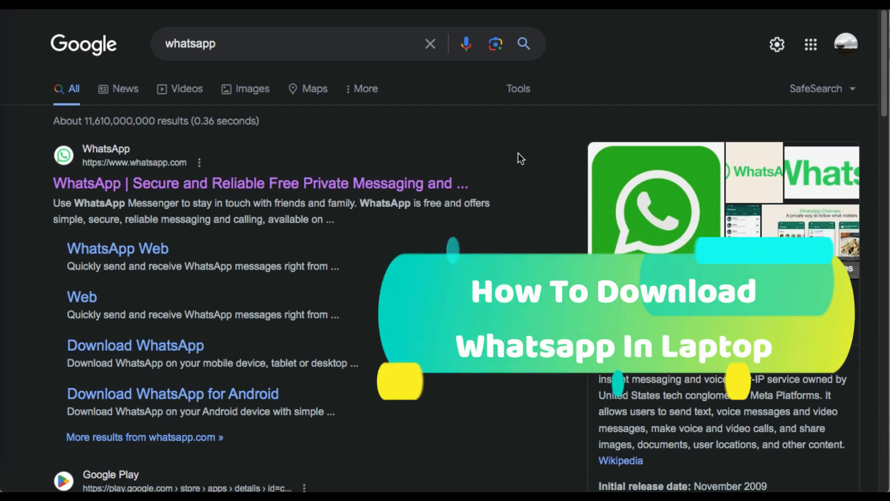
mouse_move(455, 135)
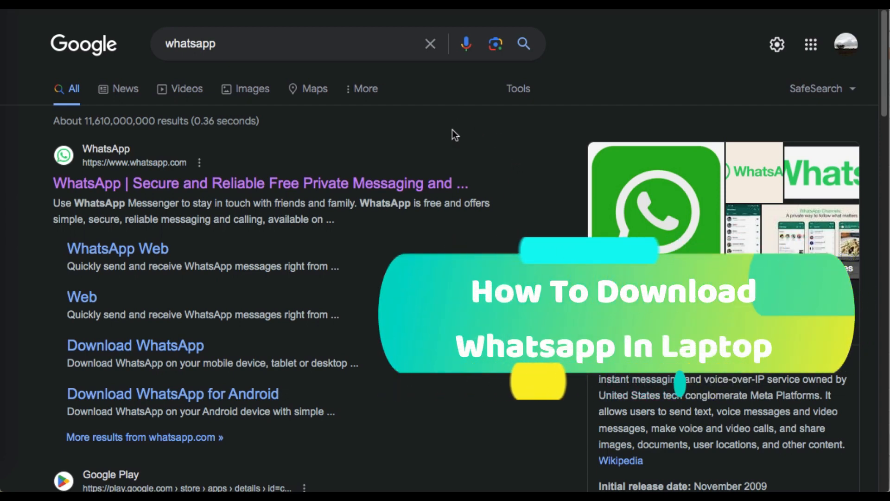
mouse_move(437, 187)
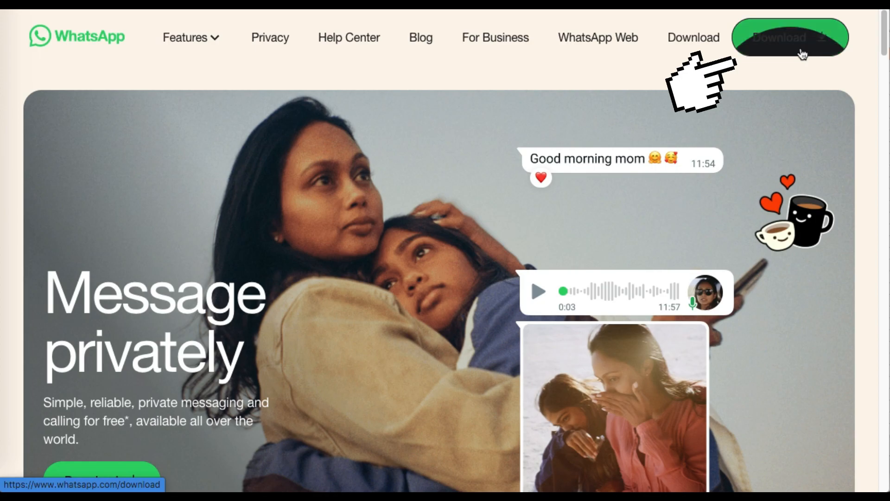
Open the WhatsApp website's Download page showing Mac, Android and iOS options.
left_click(789, 37)
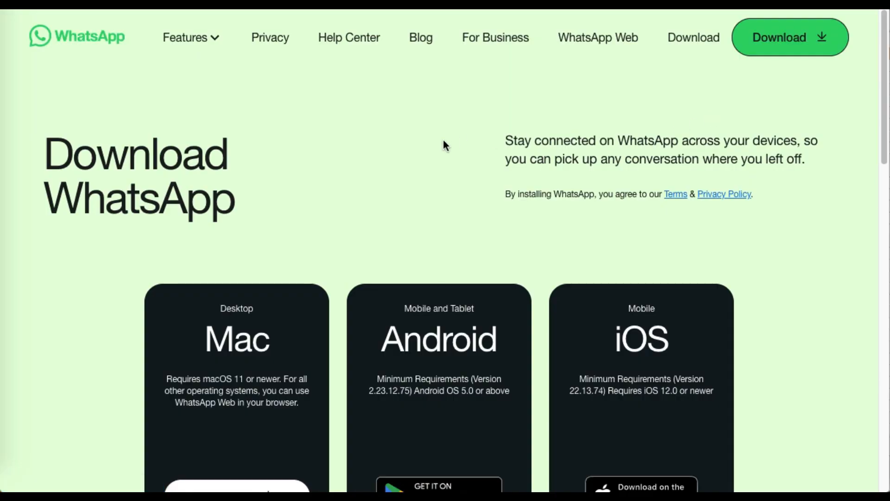
scroll("down", 3)
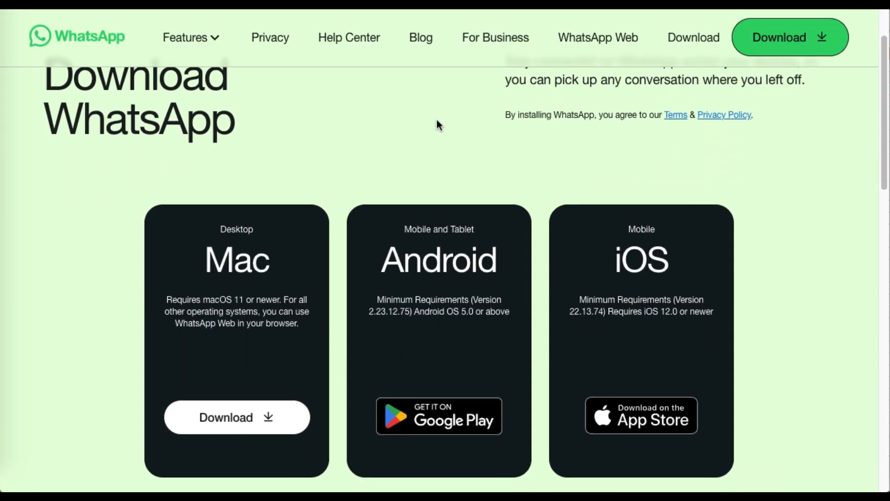
mouse_move(718, 306)
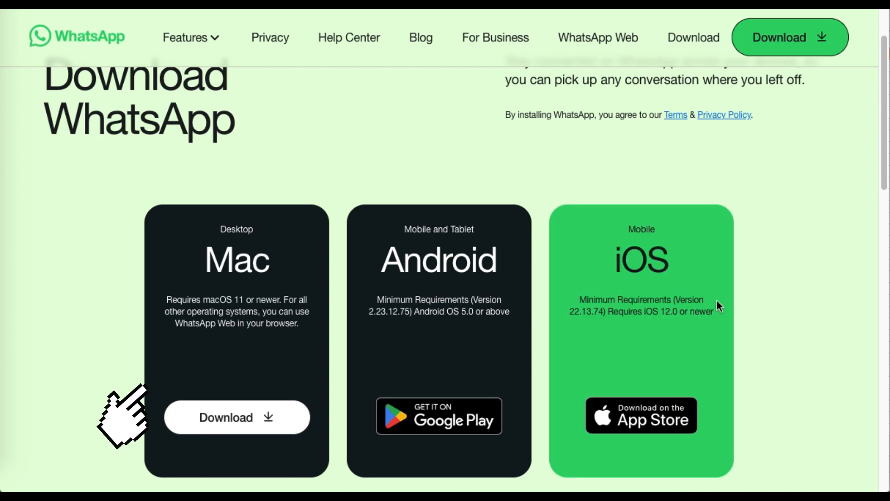
mouse_move(254, 196)
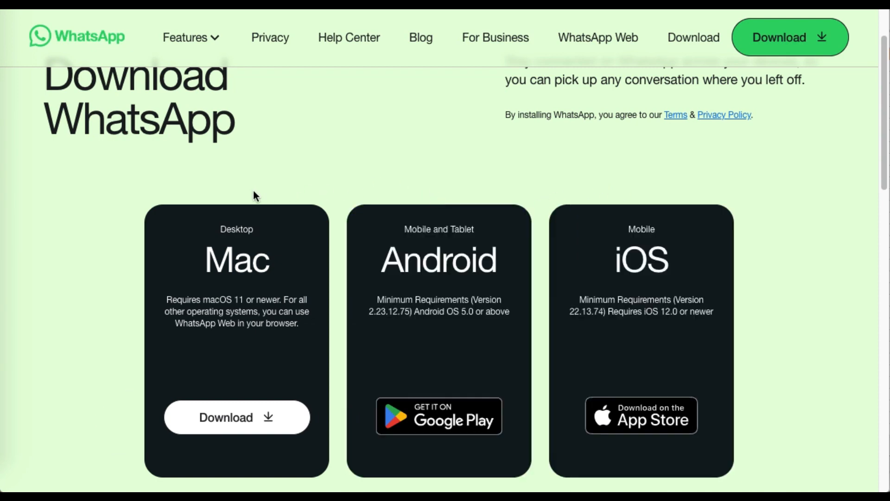
mouse_move(131, 224)
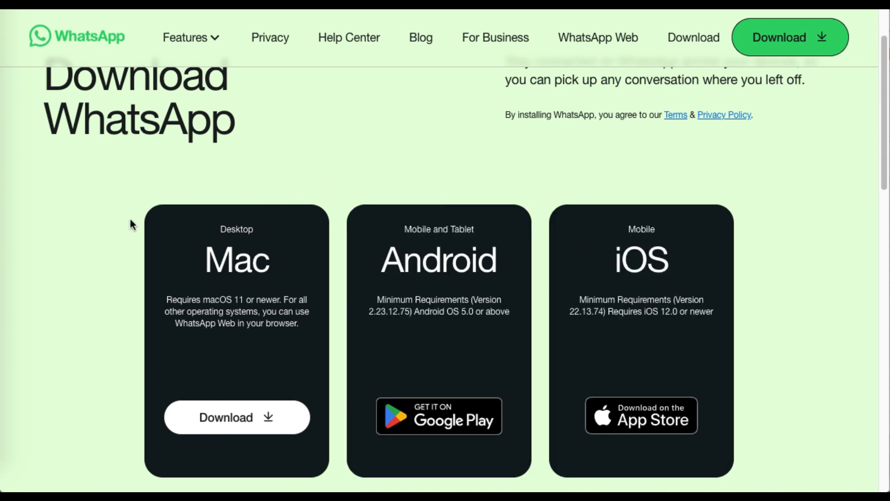
scroll("down", 3)
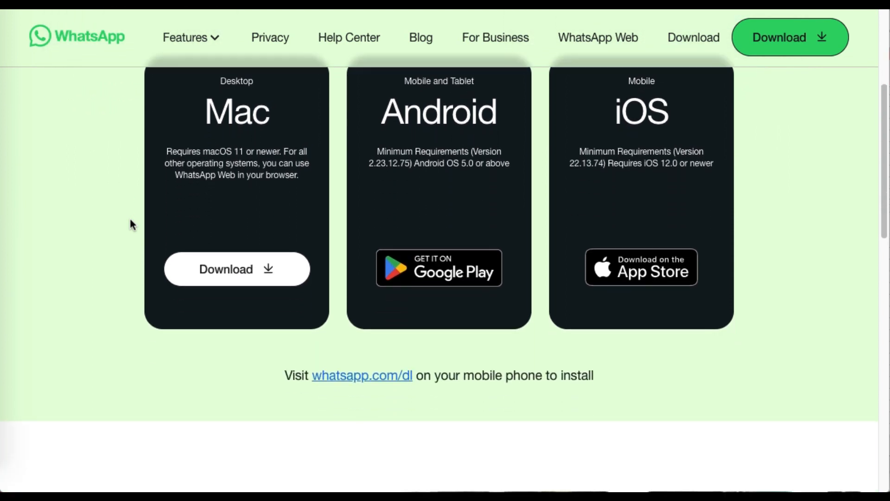
scroll("down", 3)
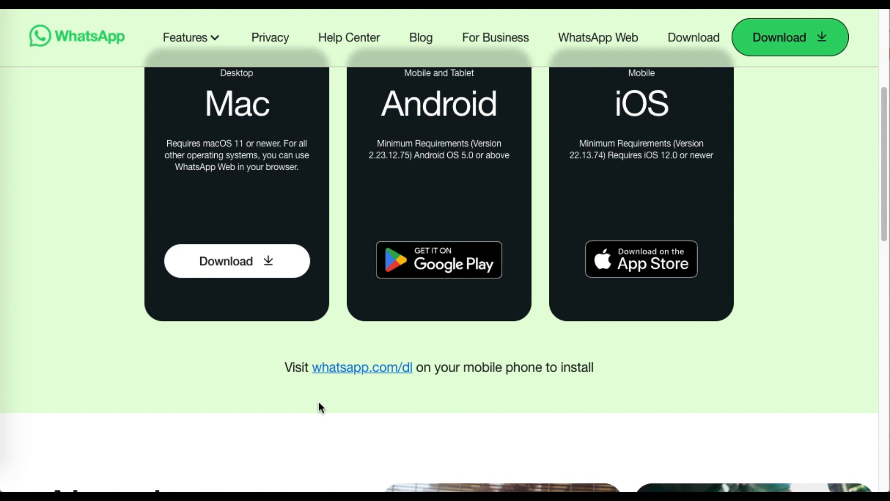
scroll("up", 3)
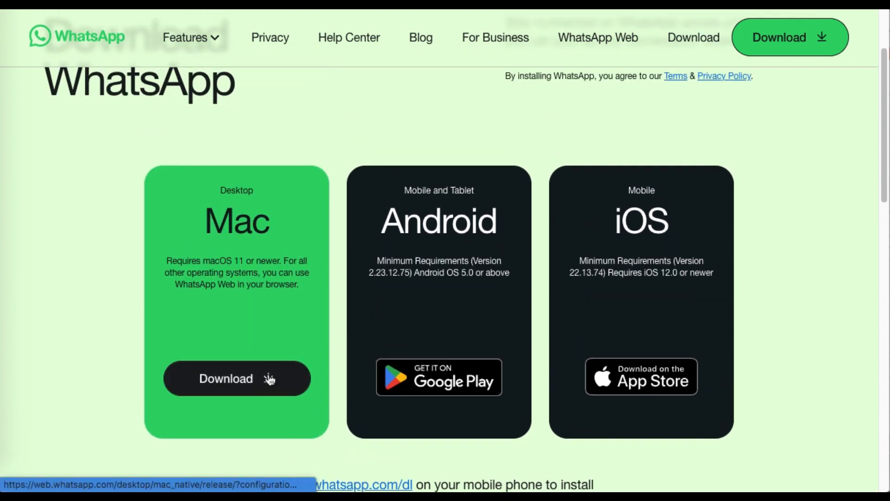
Download the Mac installer WhatsApp-2.23.19.86.dmg (99.4 MB) and scroll to 'Already downloaded?'.
left_click(236, 378)
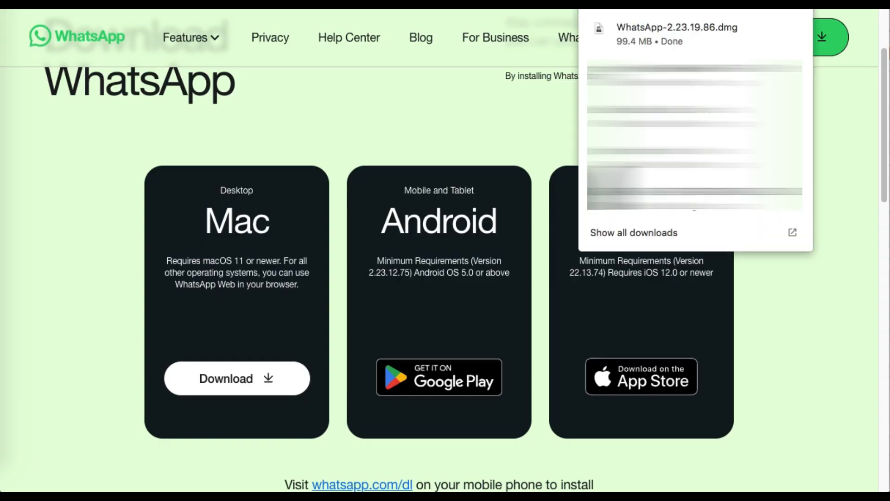
mouse_move(756, 39)
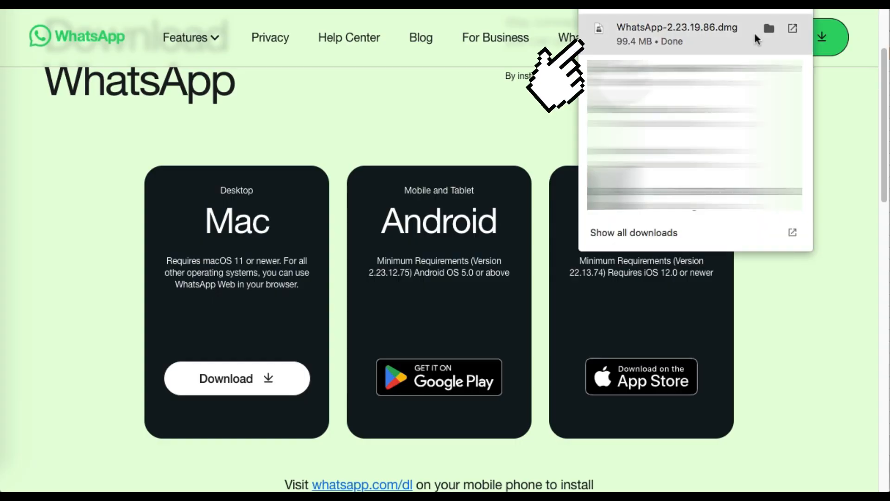
mouse_move(727, 44)
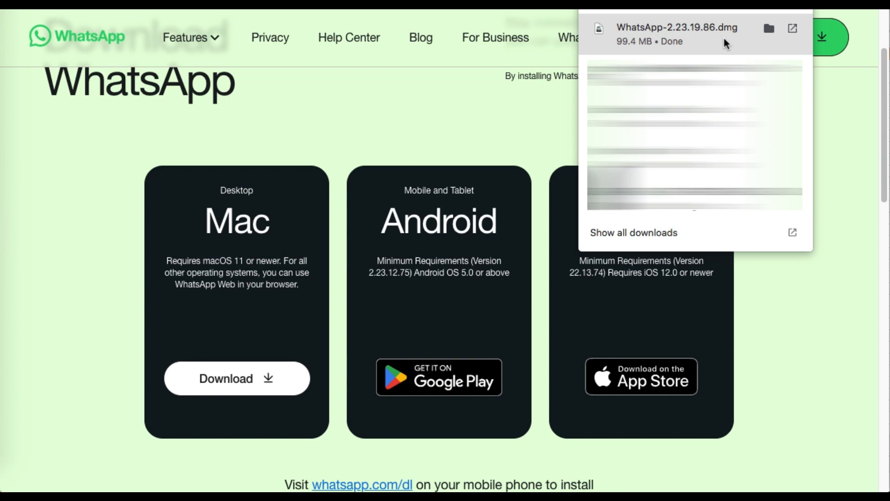
mouse_move(762, 55)
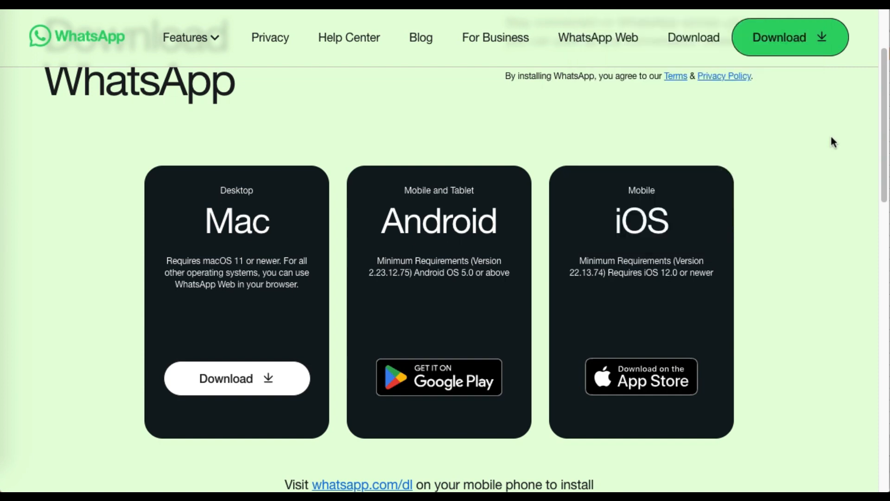
scroll("down", 3)
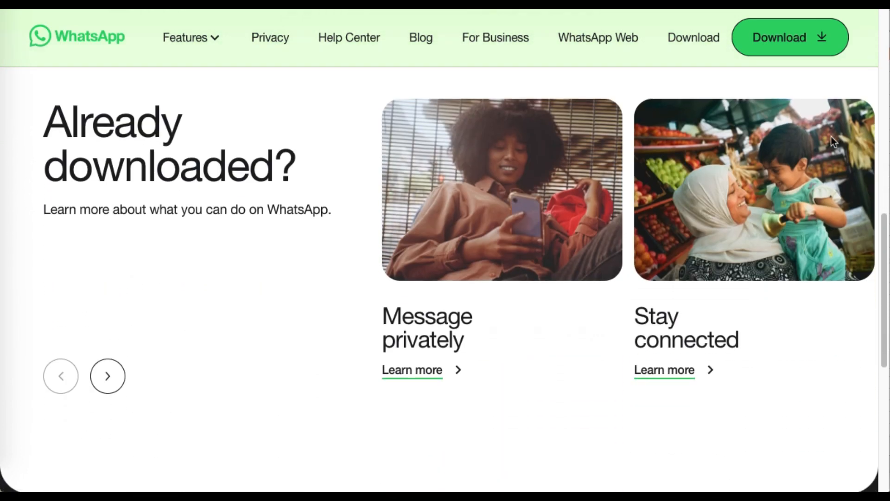
scroll("down", 3)
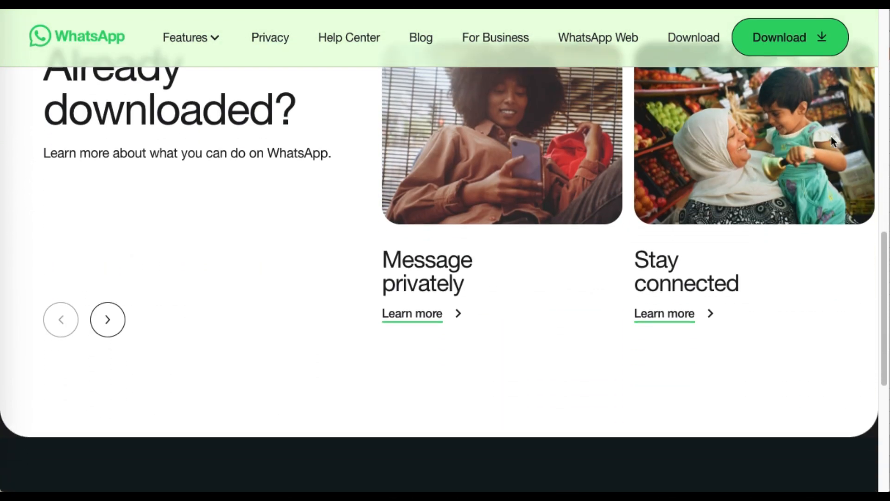